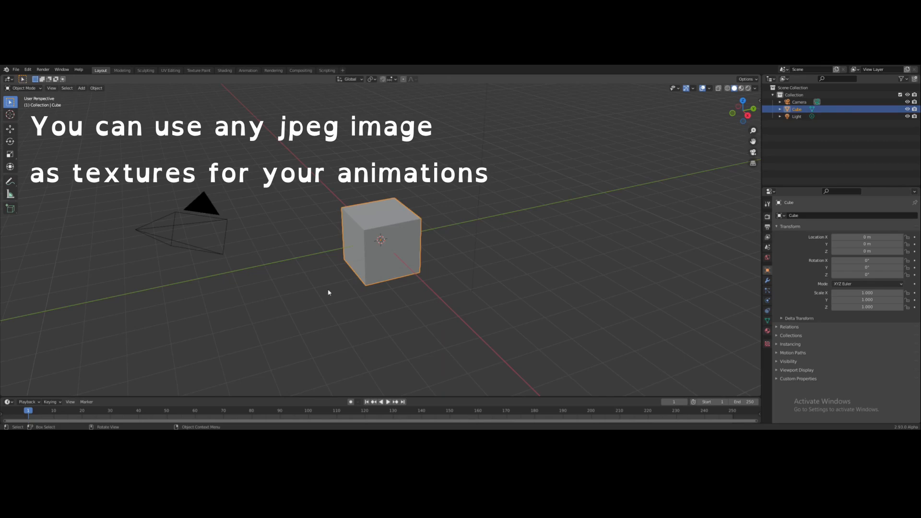
mouse_move(327, 292)
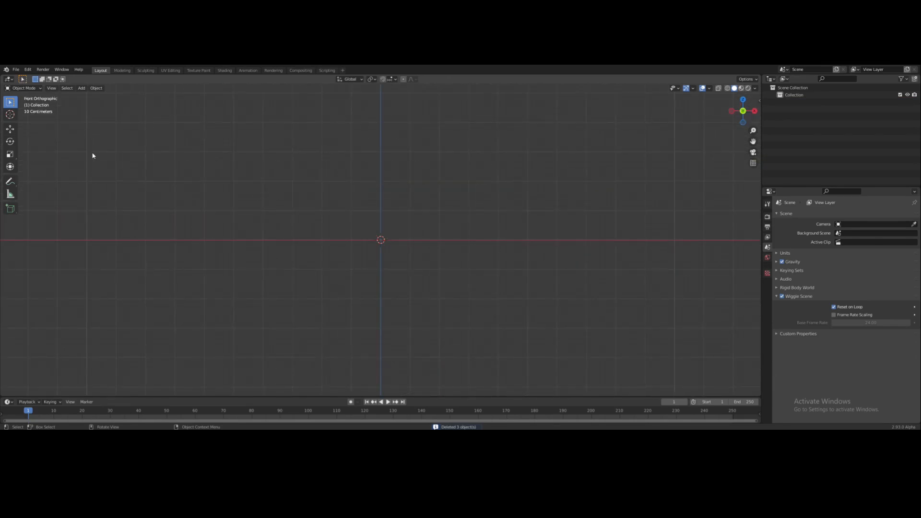
Delete the default cube, camera and light, then add a blank Grease Pencil object
click(81, 87)
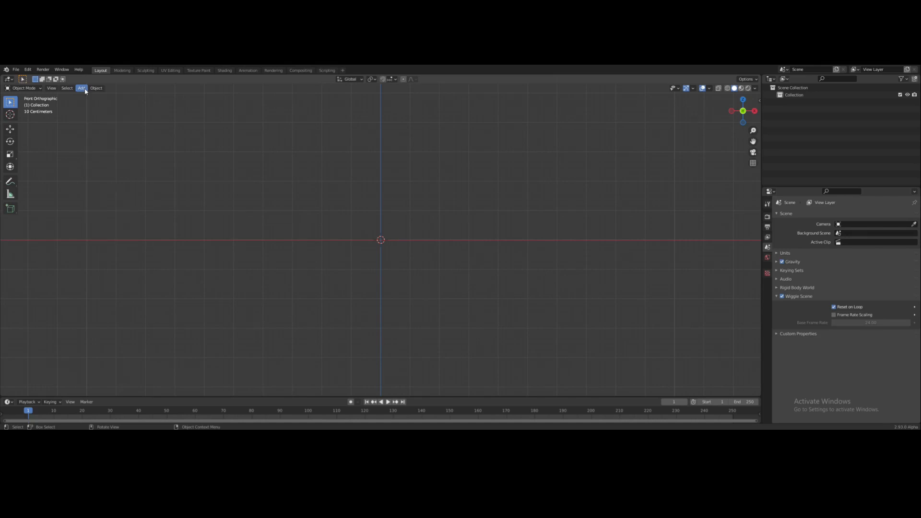
click(81, 88)
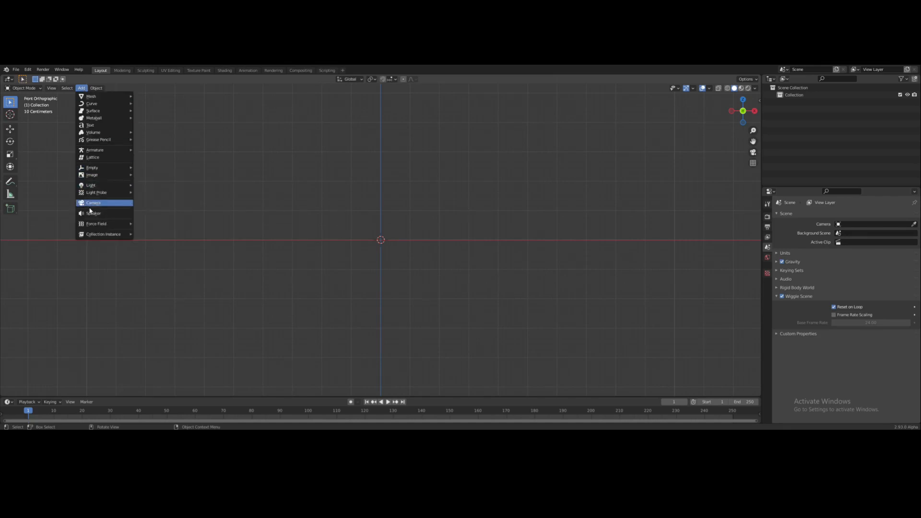
mouse_move(98, 140)
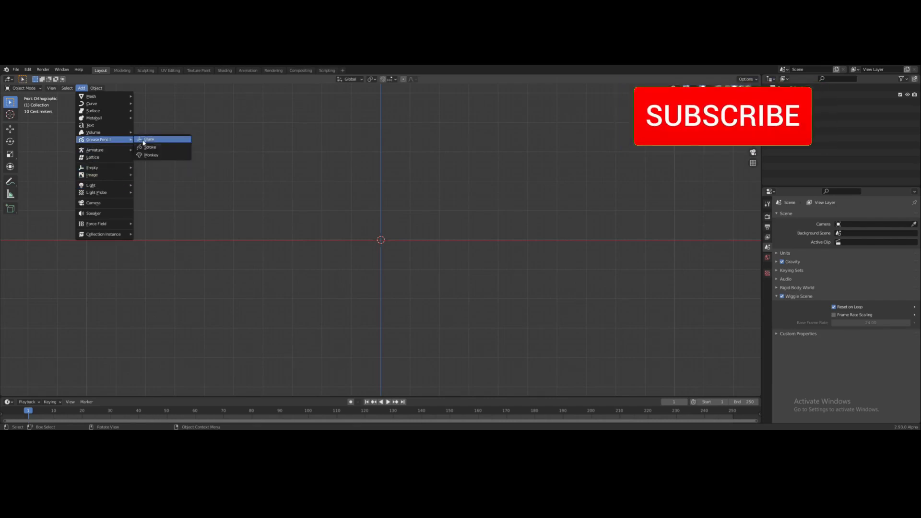
click(148, 139)
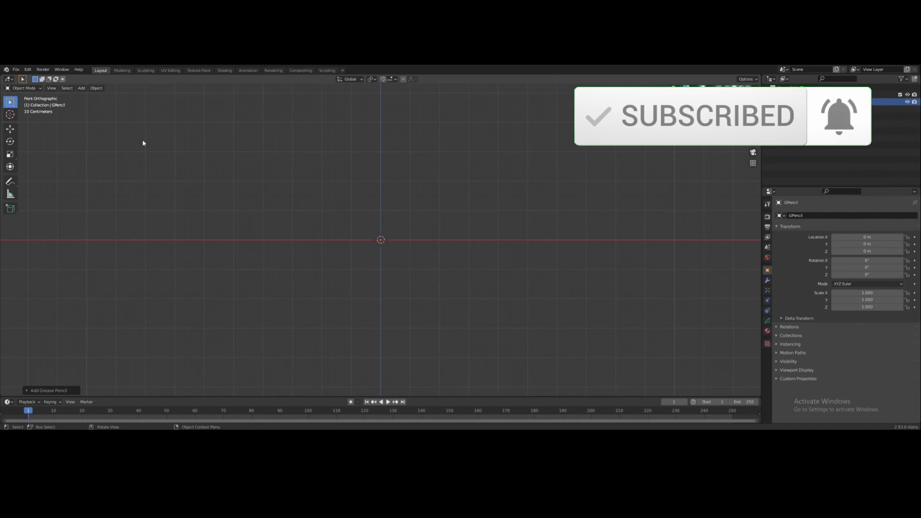
mouse_move(97, 272)
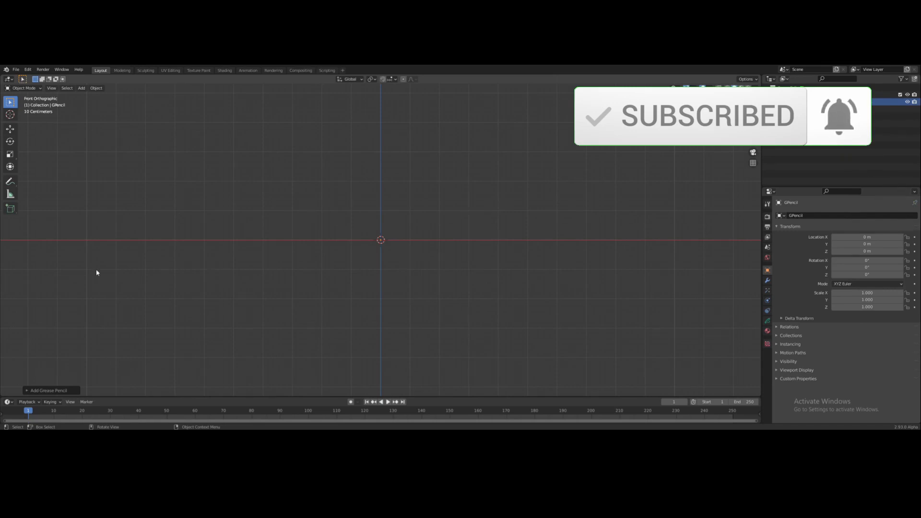
Create the new material Material.001 in the grease pencil object's Material properties
key(i)
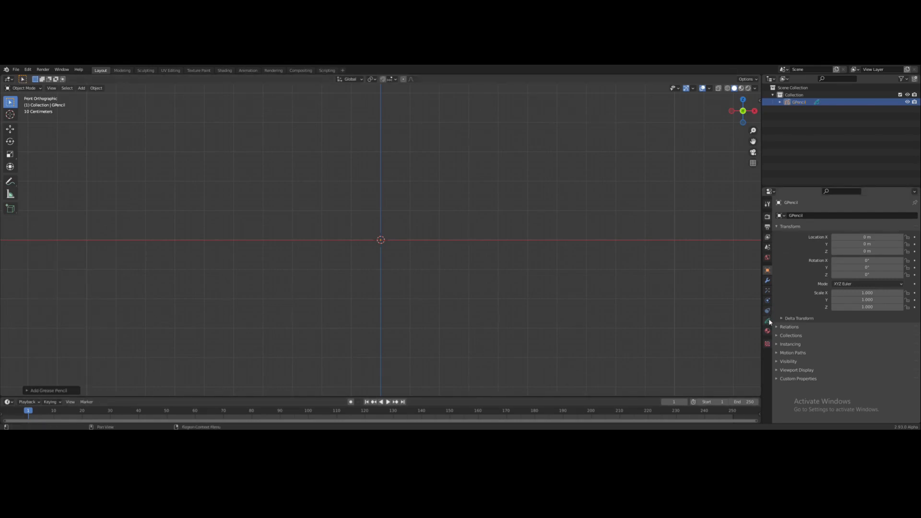
click(767, 320)
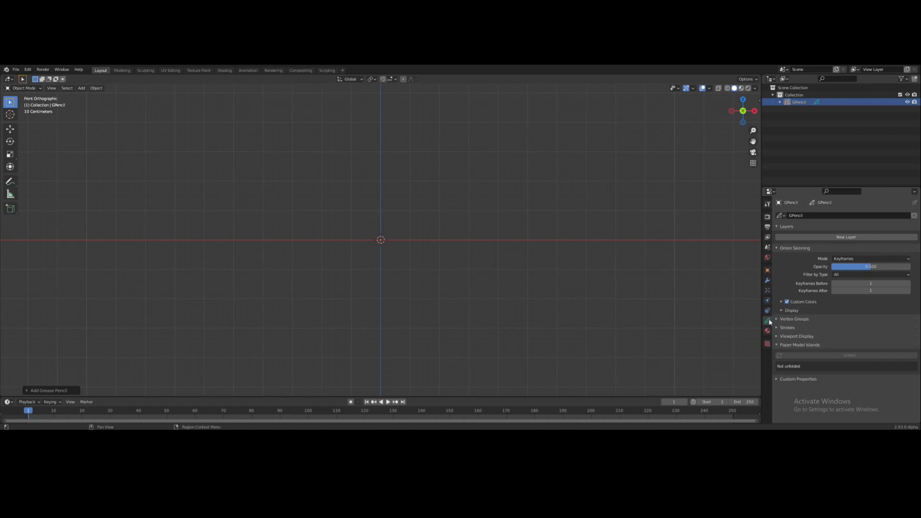
click(845, 237)
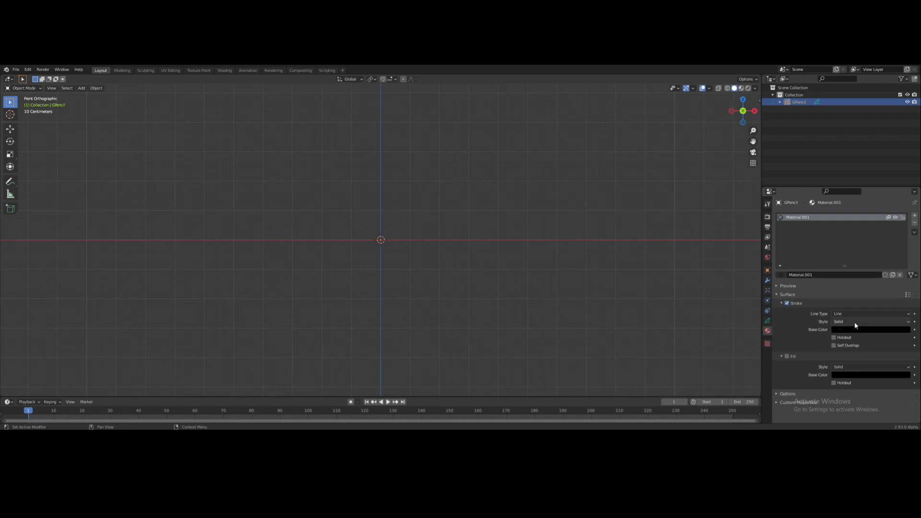
Set Material.001's stroke style to Texture and load helm.jpg from Desktop/textures
click(872, 322)
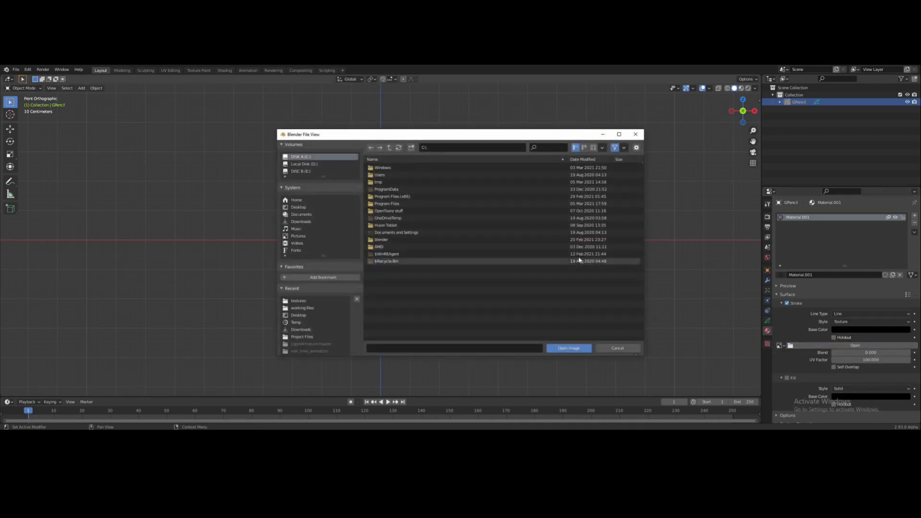
click(298, 207)
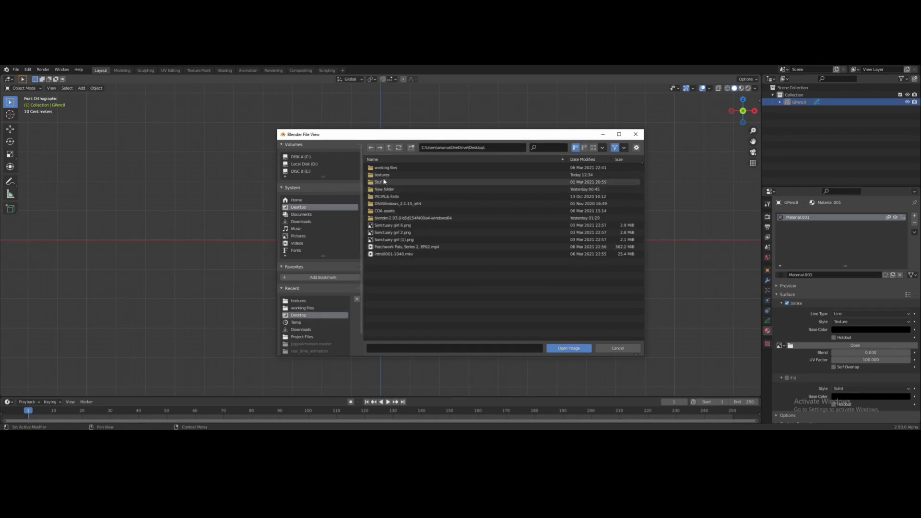
double_click(382, 175)
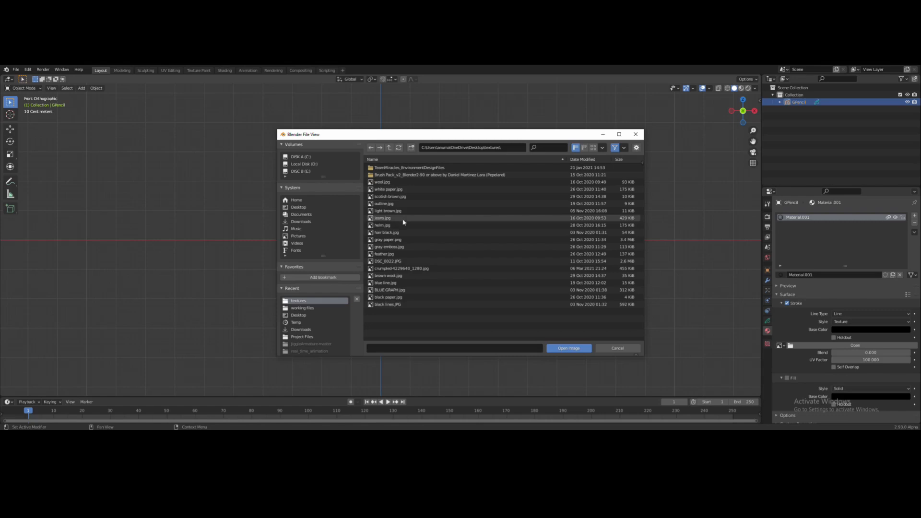
click(383, 225)
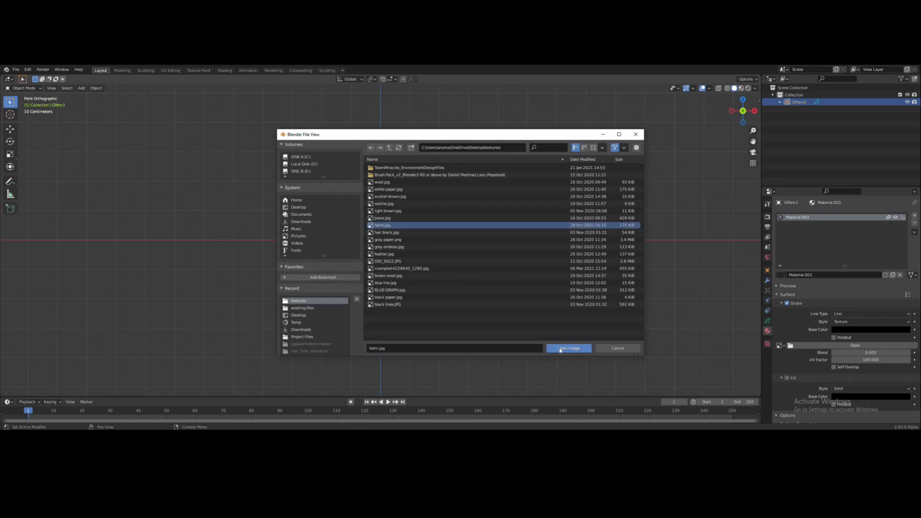
click(568, 348)
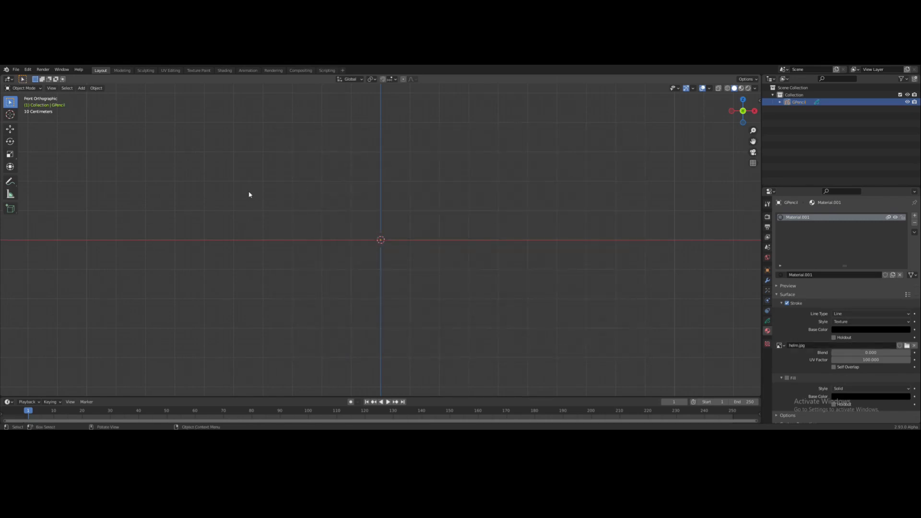
Switch to Draw mode and raise the brush strength to 1.000
click(23, 87)
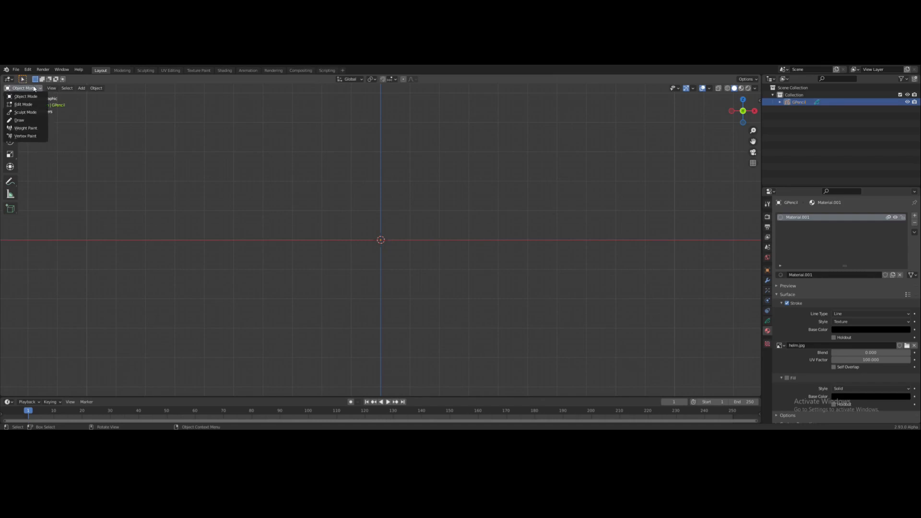
click(19, 120)
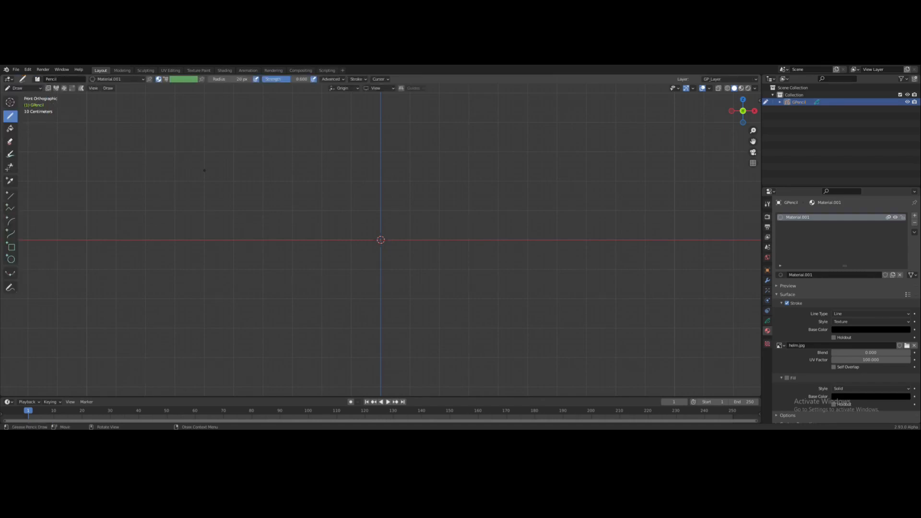
drag(228, 213, 292, 189)
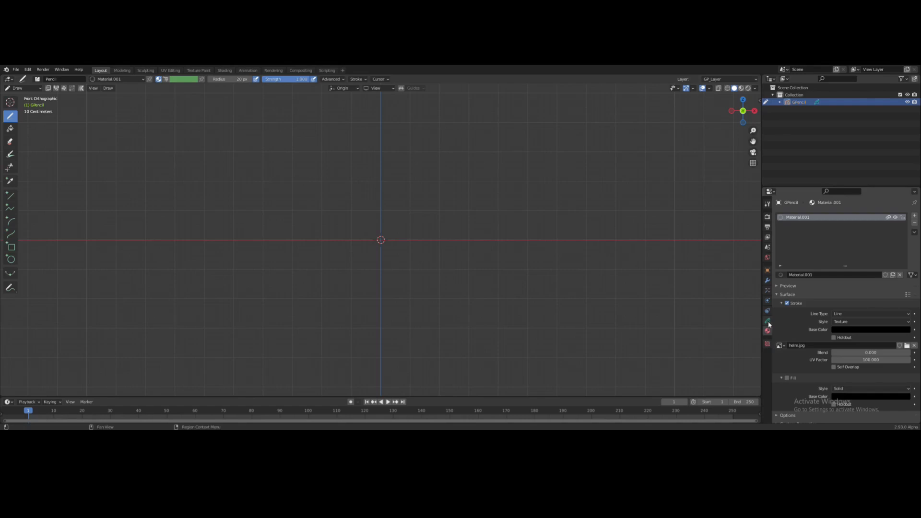
click(767, 321)
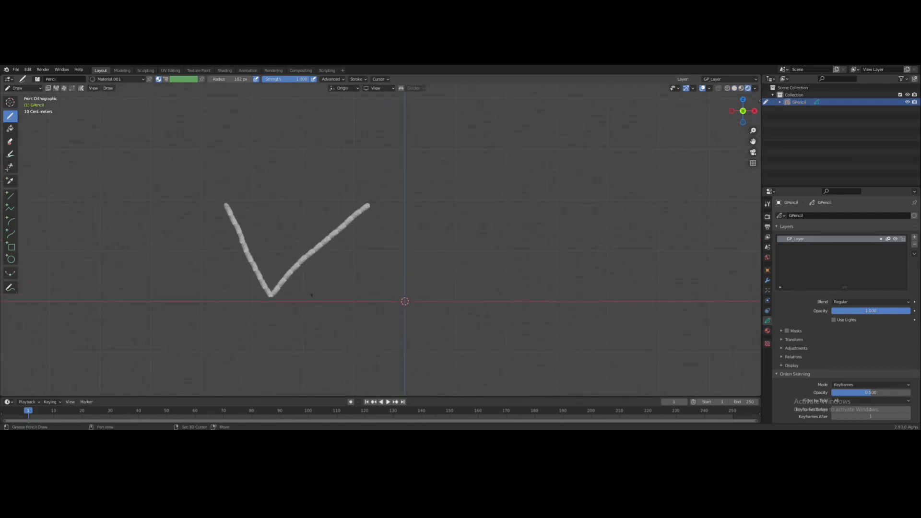
Draw horizontal lines and a rectangle beside the check mark with the white textured stroke
drag(274, 169, 424, 171)
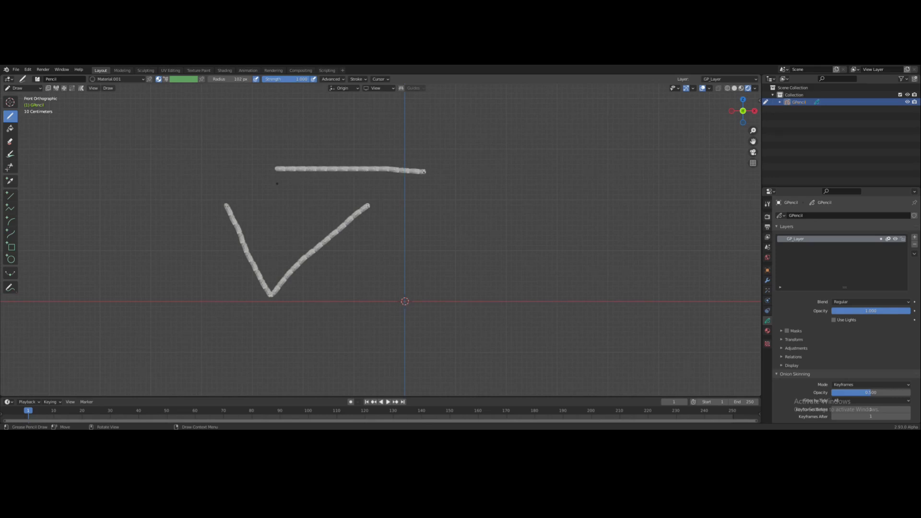
drag(276, 188, 423, 188)
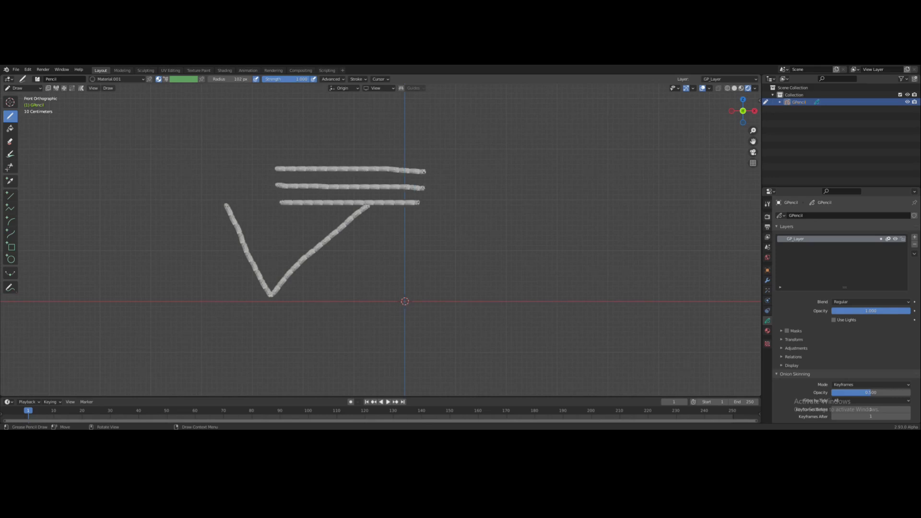
drag(450, 144, 523, 216)
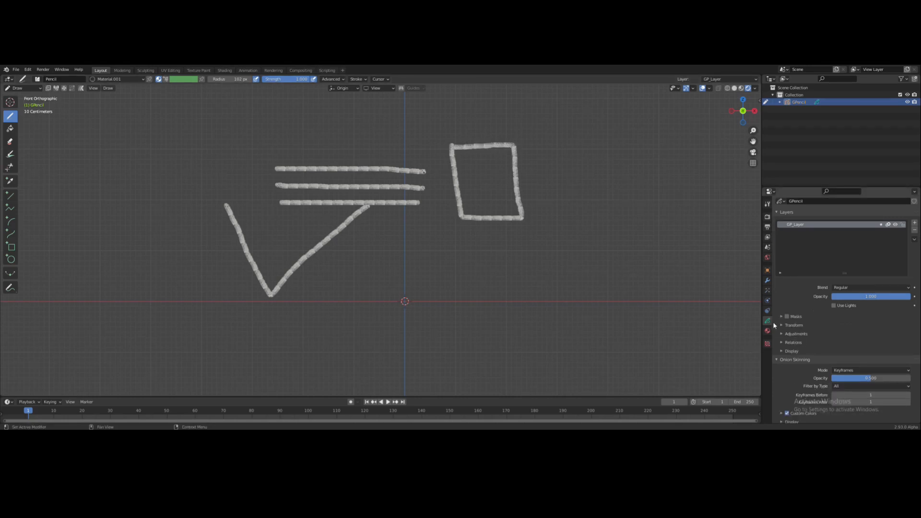
click(767, 330)
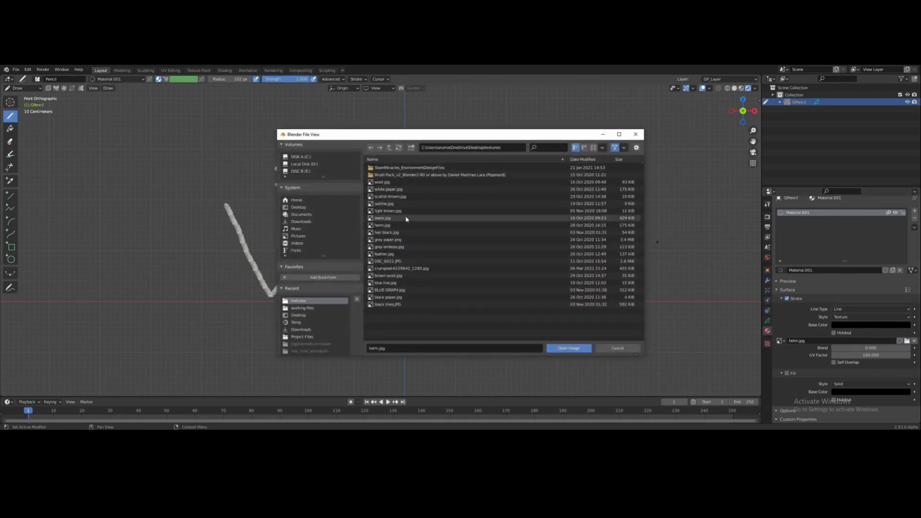
Try jeans.jpg as the stroke texture, then switch back to helm.jpg
click(383, 218)
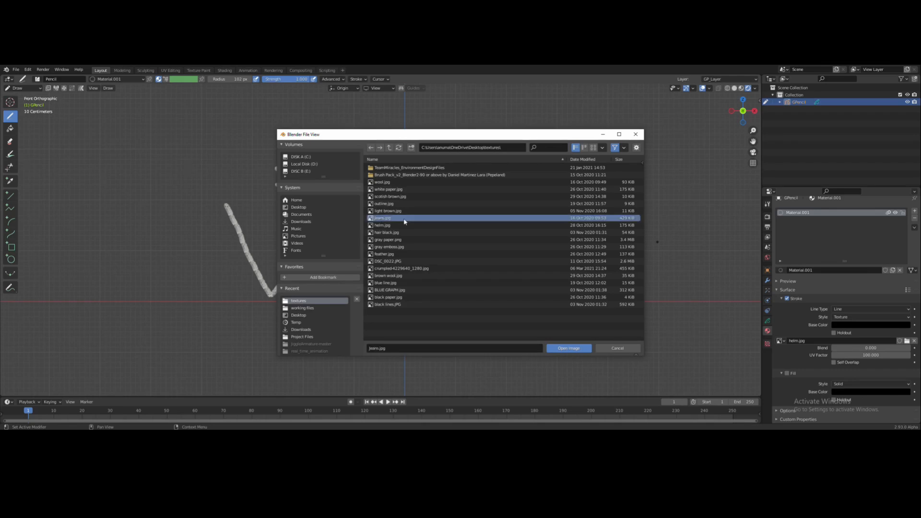
click(567, 348)
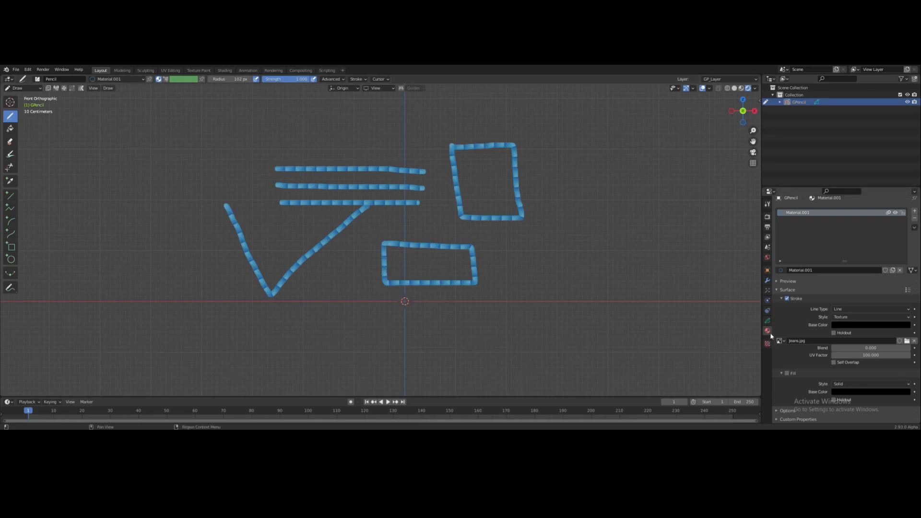
click(905, 341)
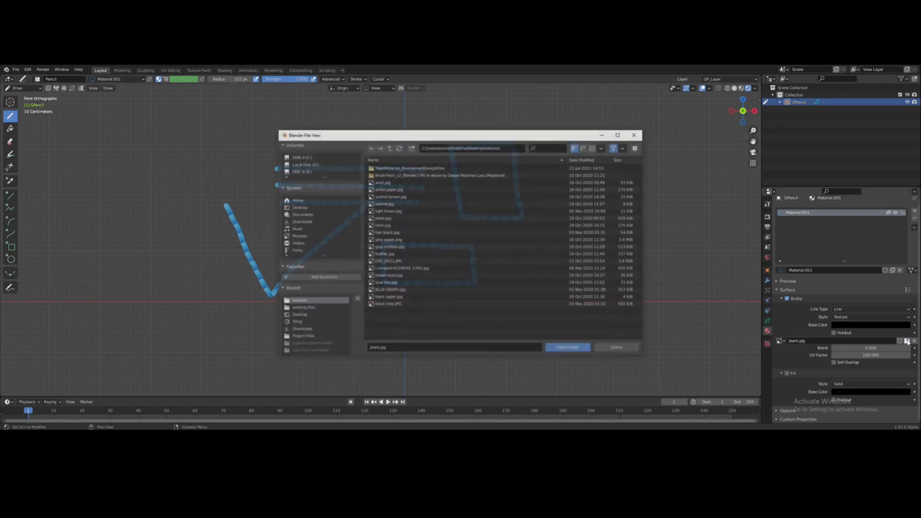
click(382, 225)
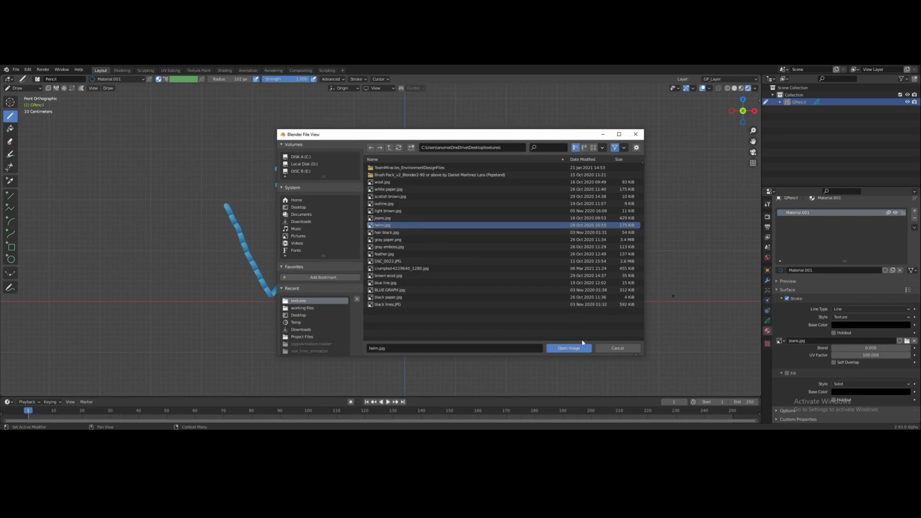
click(568, 348)
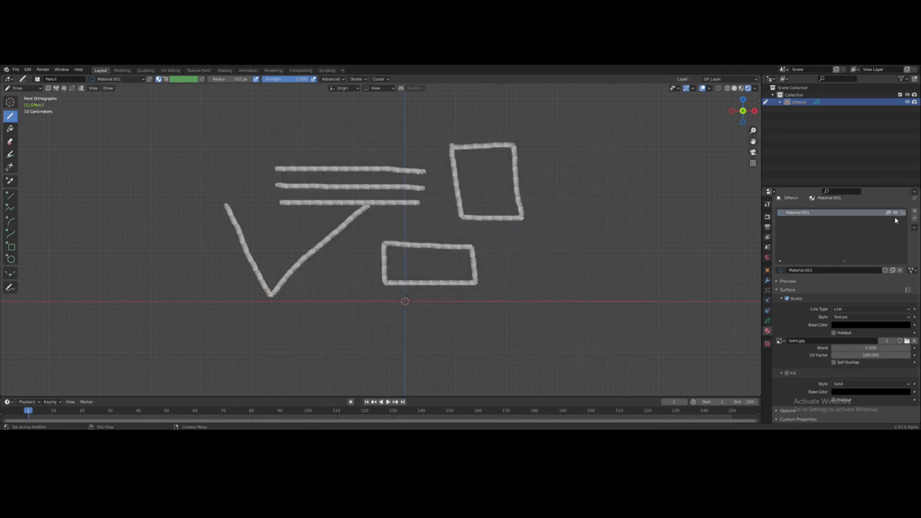
Add Material.002 in a new slot, set stroke to Texture, and pick black lines.JPG
click(915, 219)
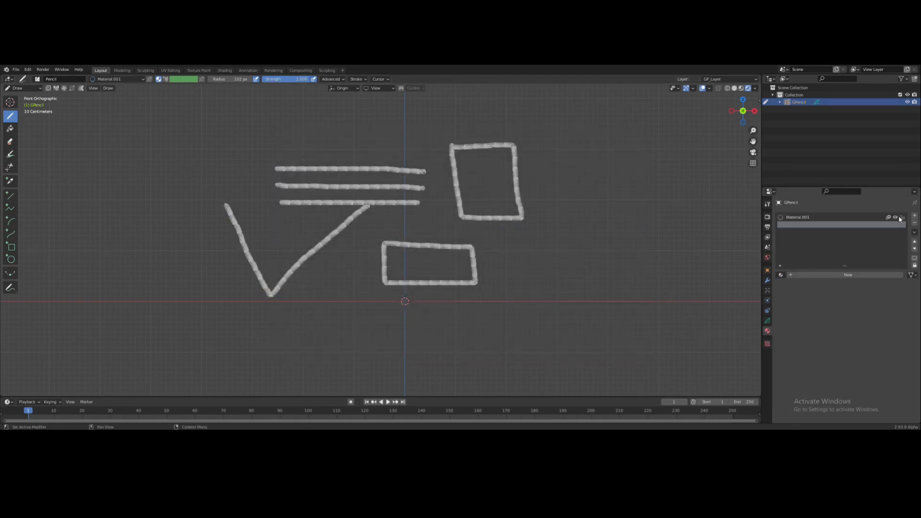
click(790, 274)
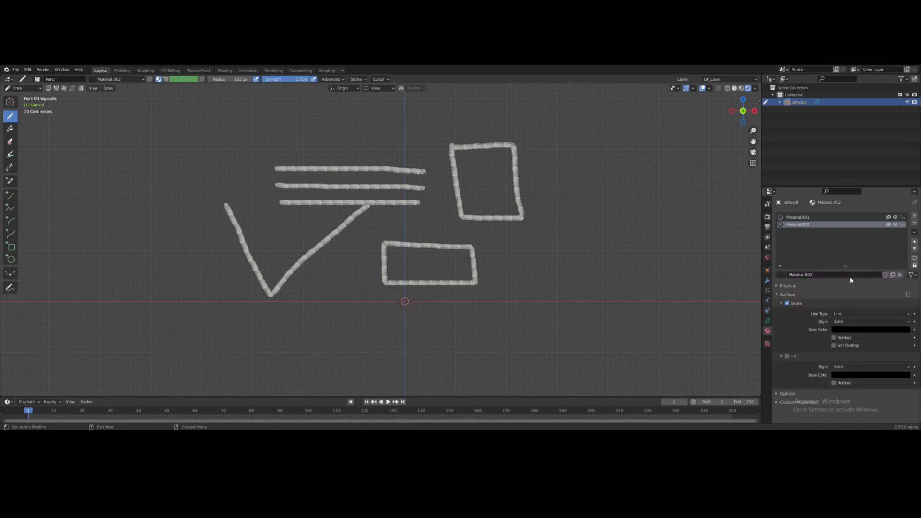
mouse_move(850, 321)
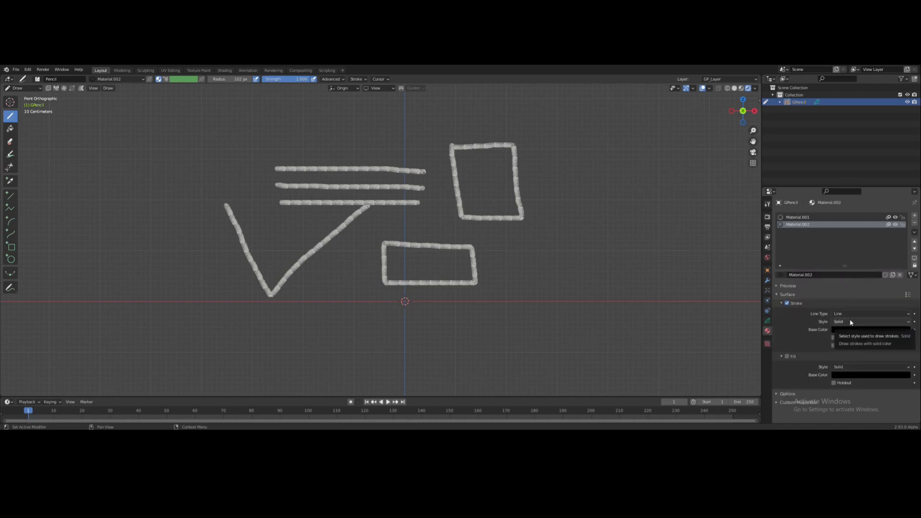
click(871, 321)
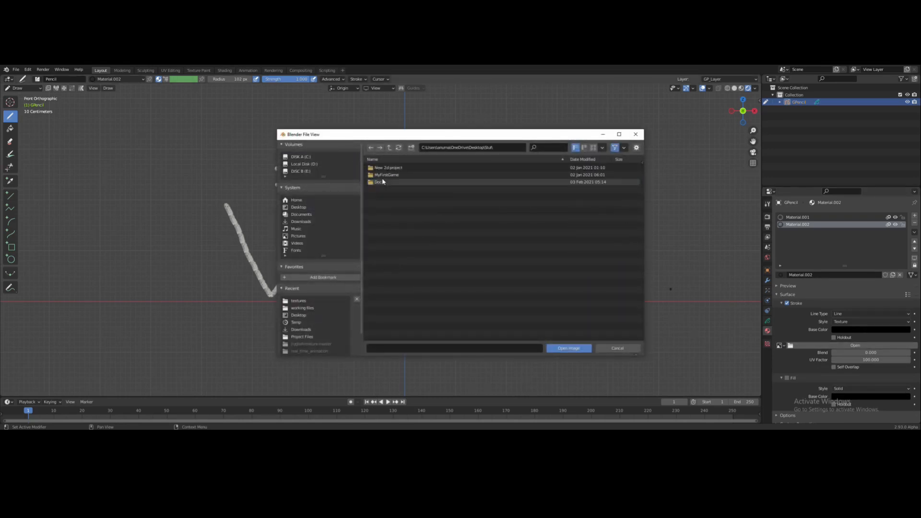
click(371, 147)
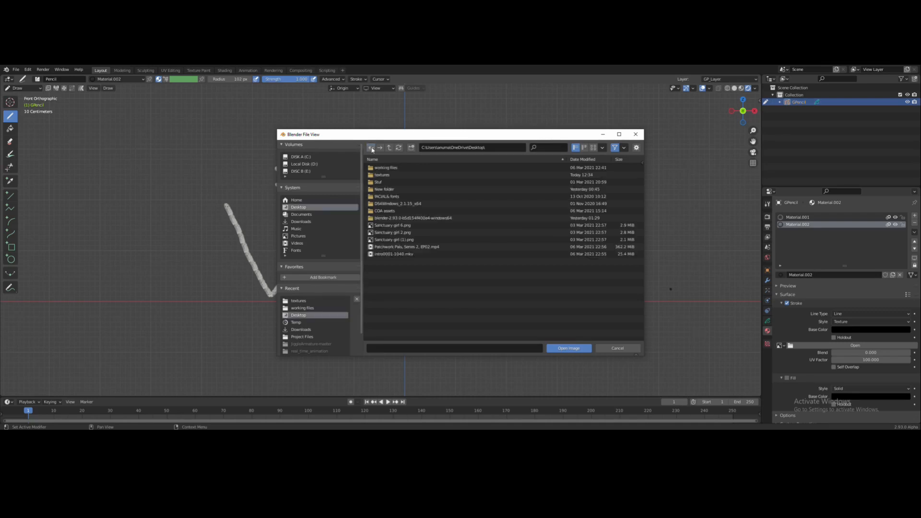
double_click(382, 175)
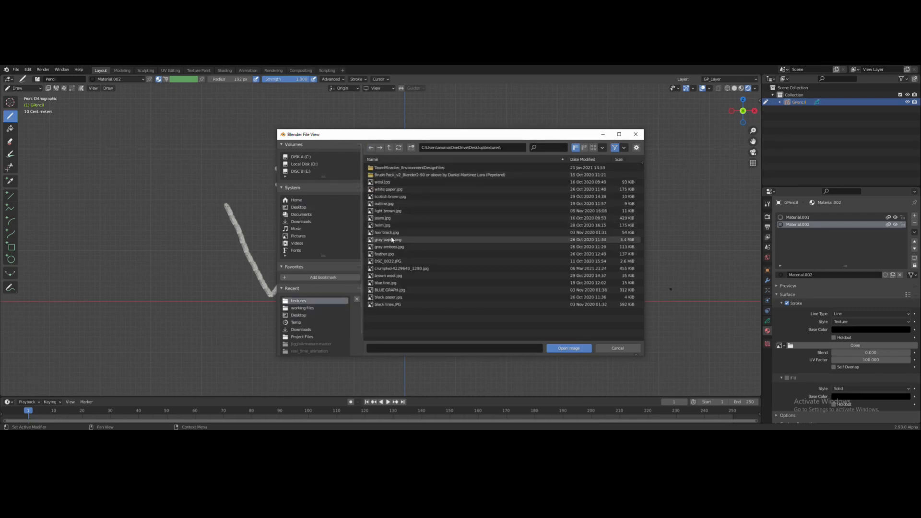
click(387, 304)
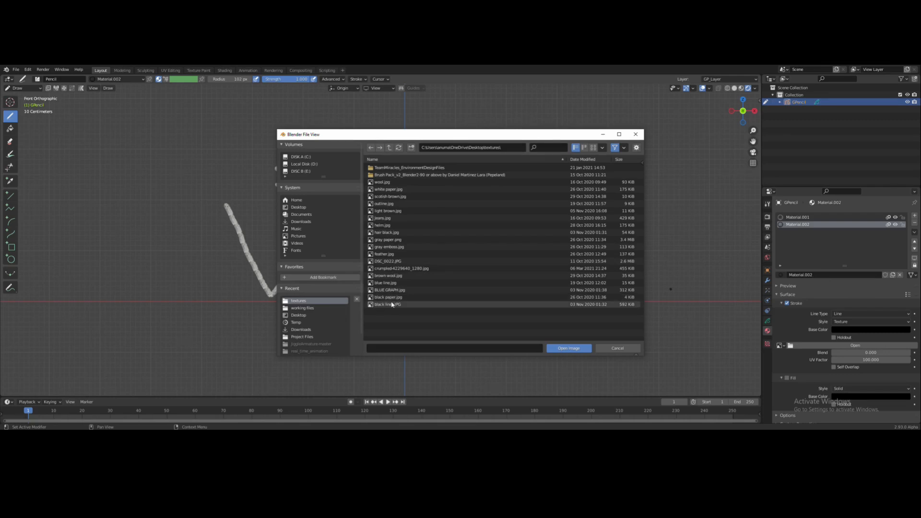
click(387, 305)
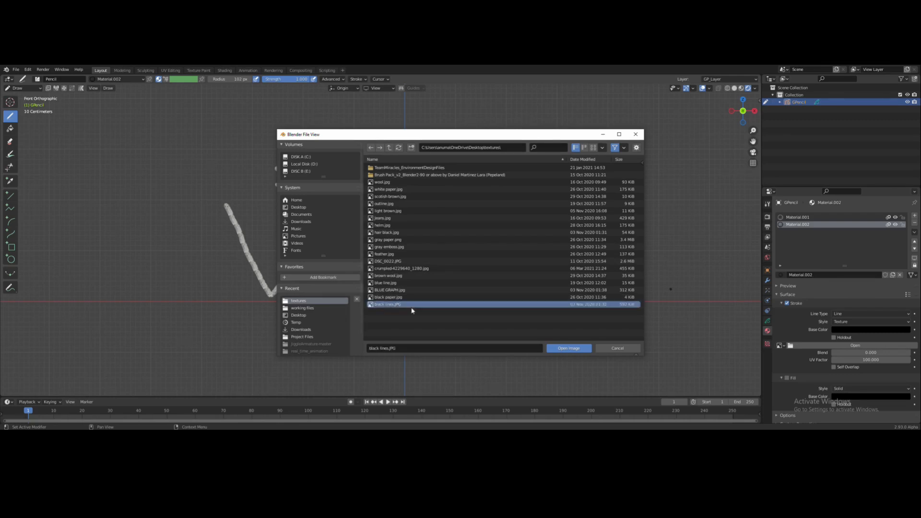
Load black lines.JPG and draw a dark square outline right of the white shapes
click(568, 348)
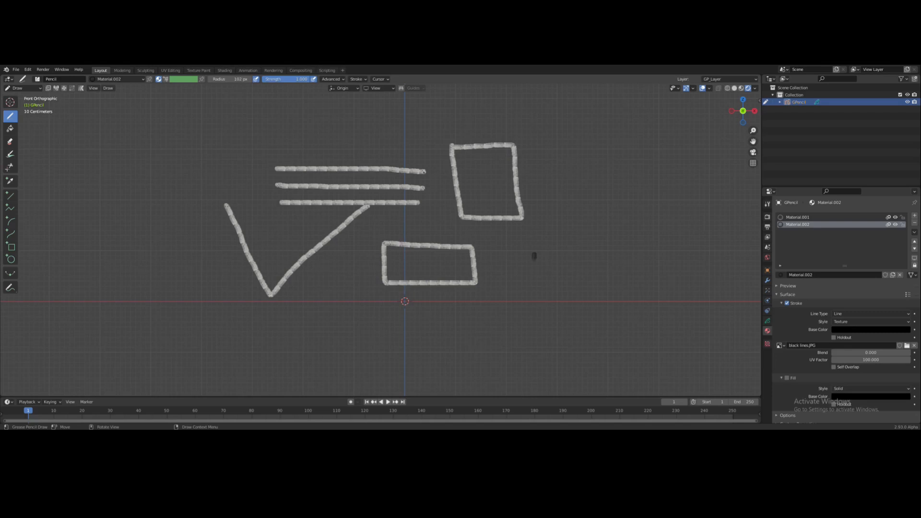
drag(535, 259, 535, 303)
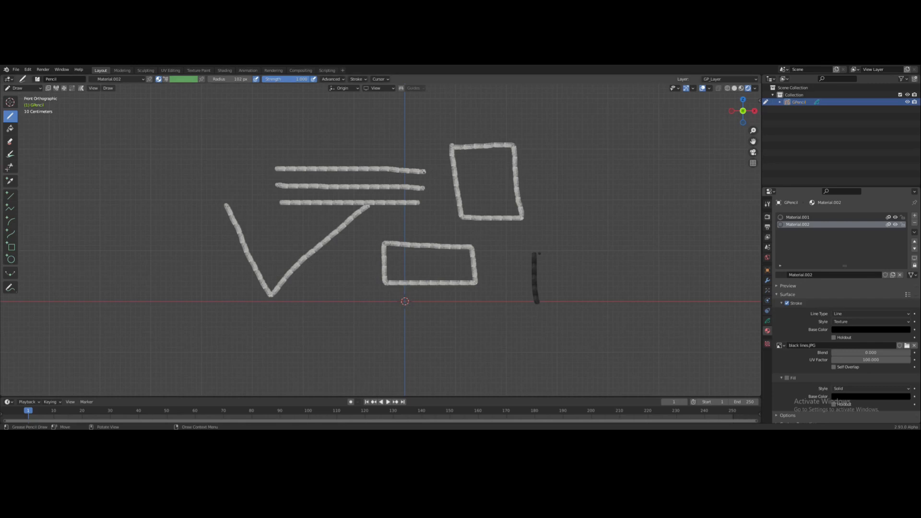
drag(541, 254, 599, 291)
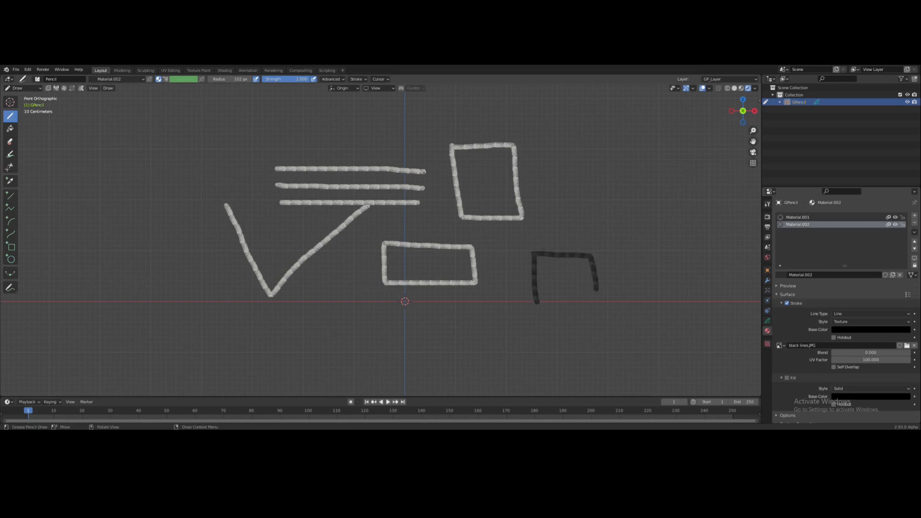
drag(534, 301, 596, 301)
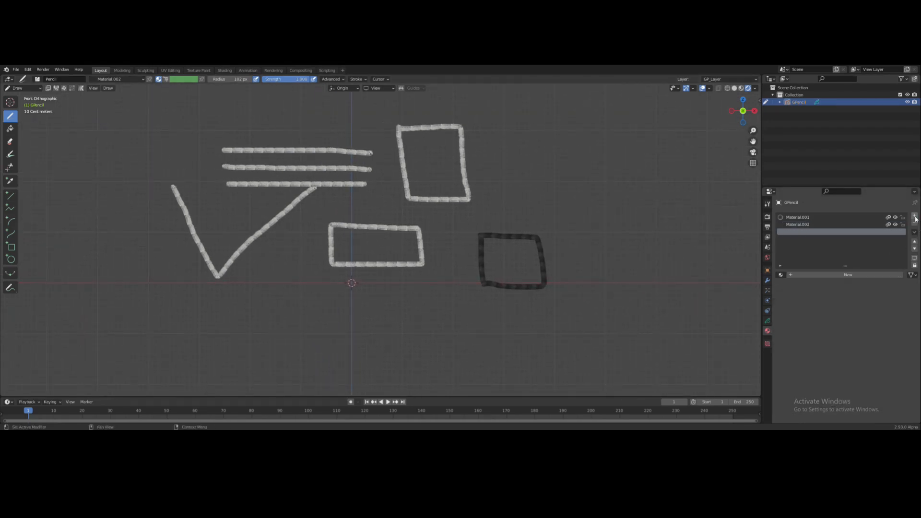
Create Material.003 with Texture fill style using jeans.jpg as the image
click(914, 217)
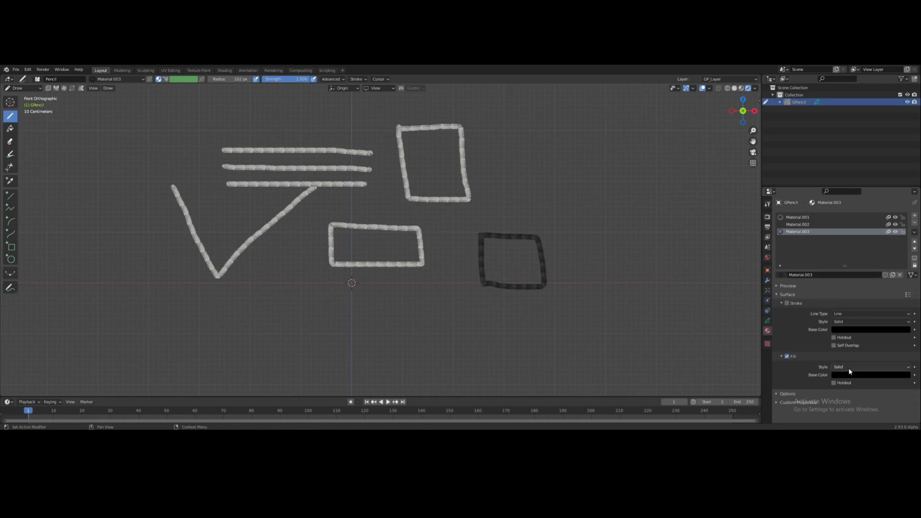
click(871, 366)
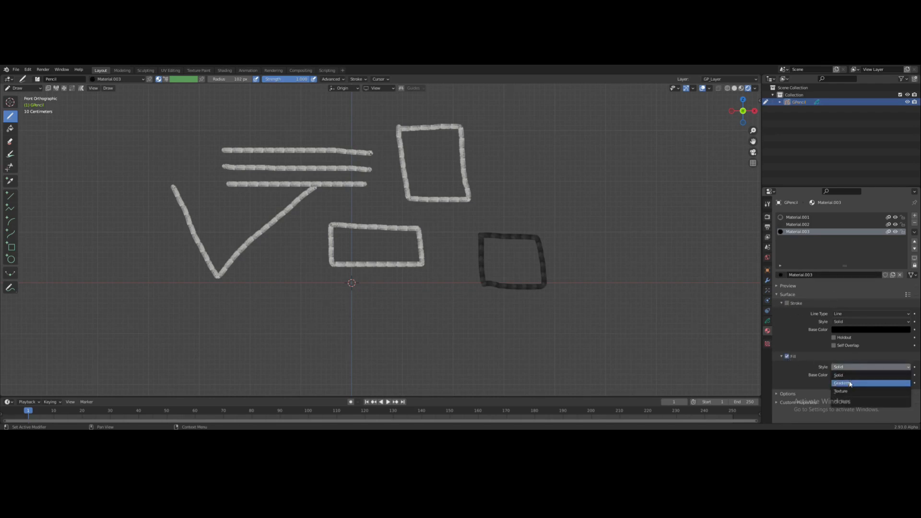
click(840, 391)
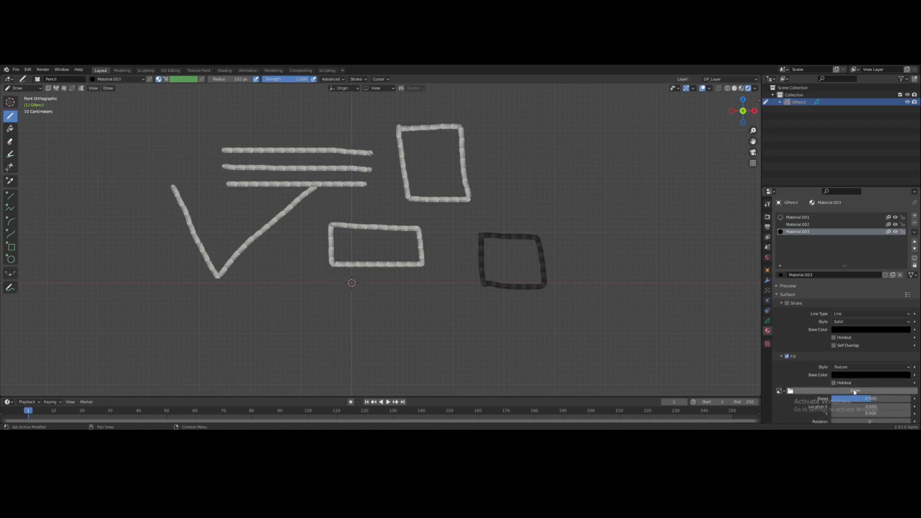
click(854, 390)
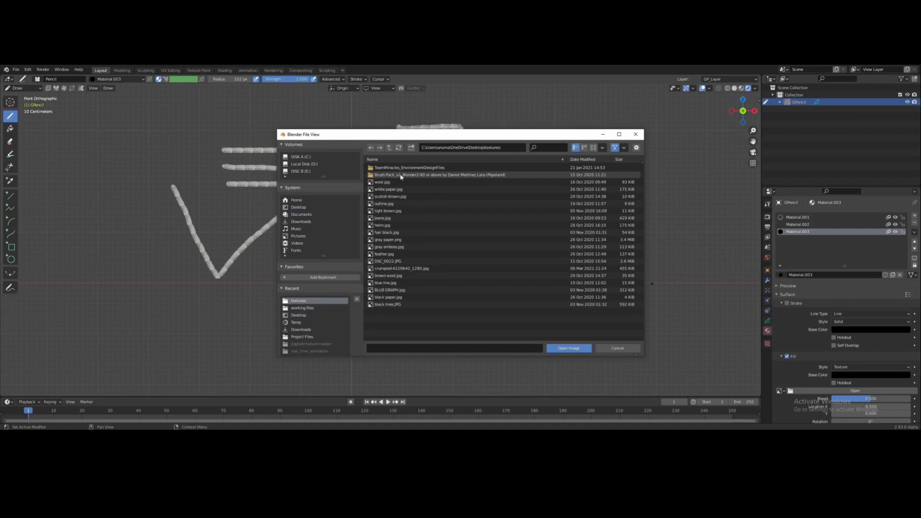
click(383, 217)
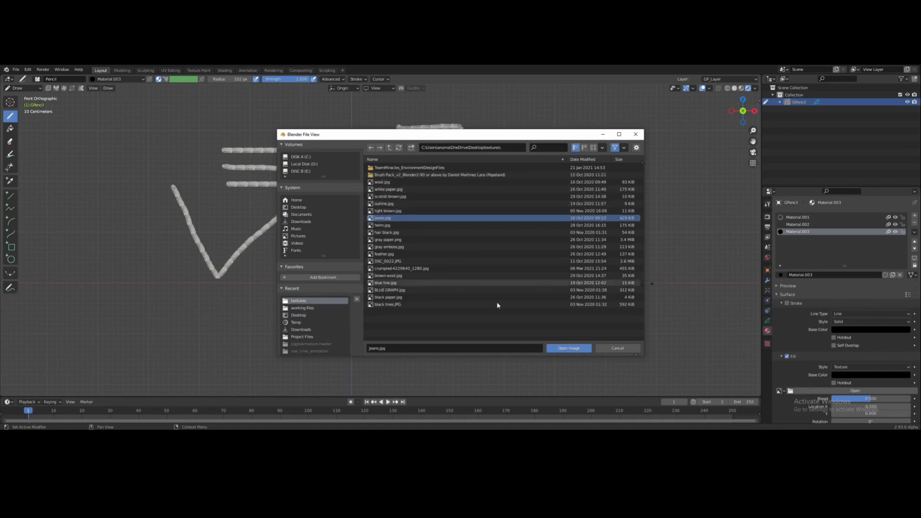
click(568, 348)
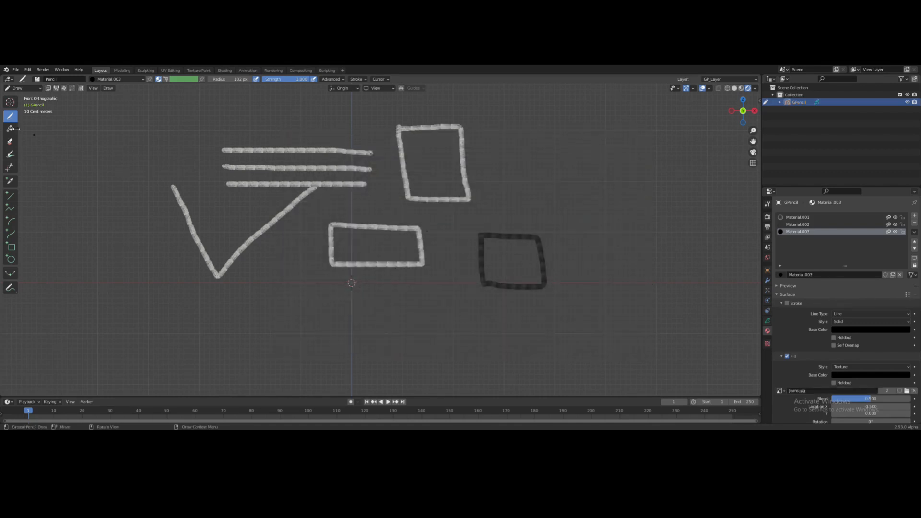
Use the Fill tool to fill the dark square with the jeans texture
click(11, 129)
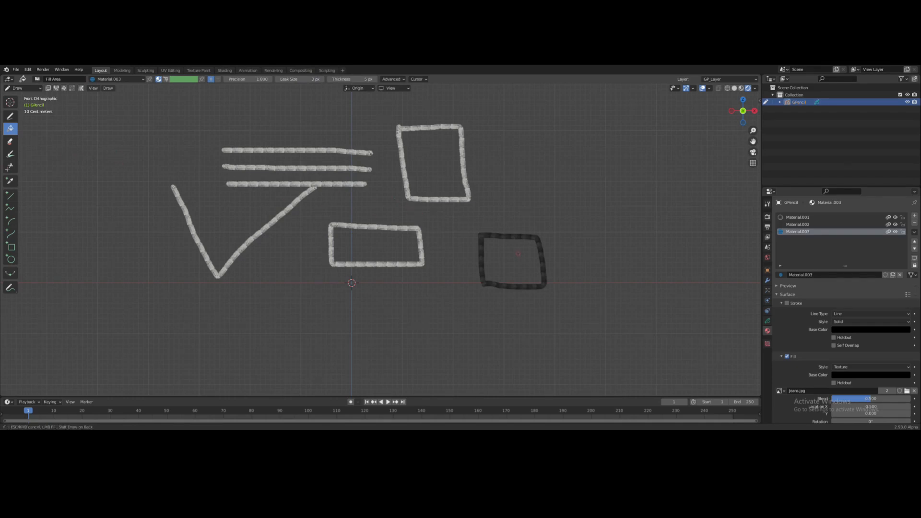
click(511, 263)
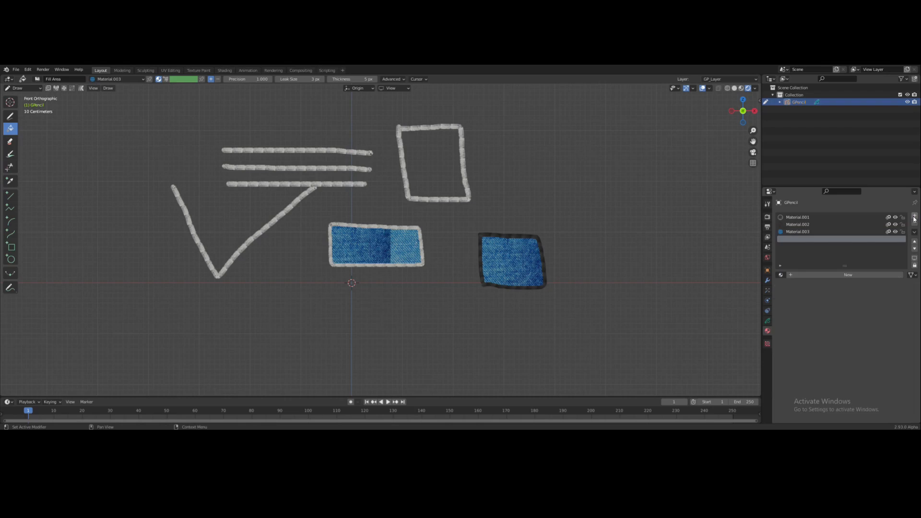
Add Material.004 with a Texture fill style and start opening an image for it
click(914, 217)
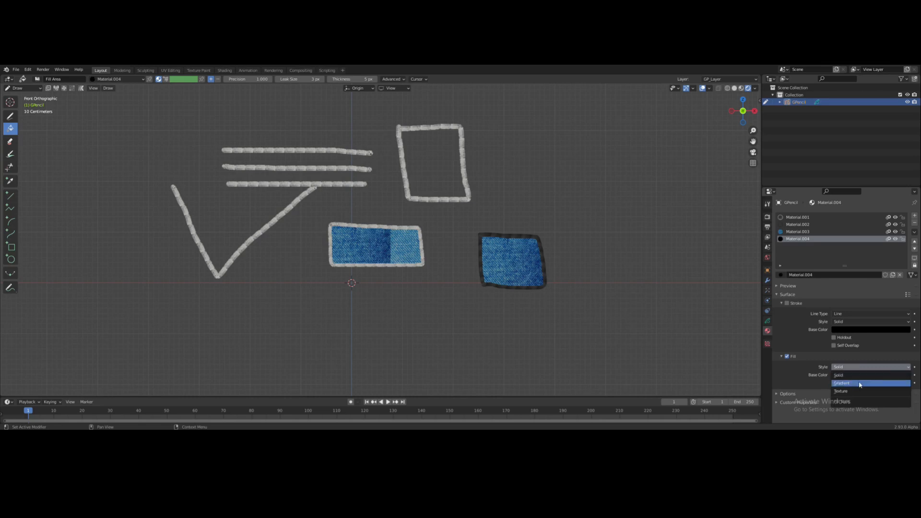
click(841, 392)
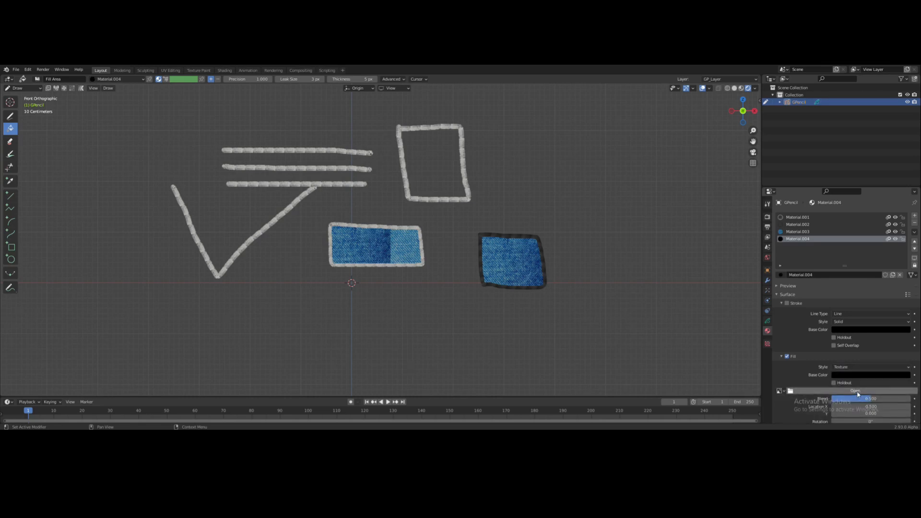
click(854, 390)
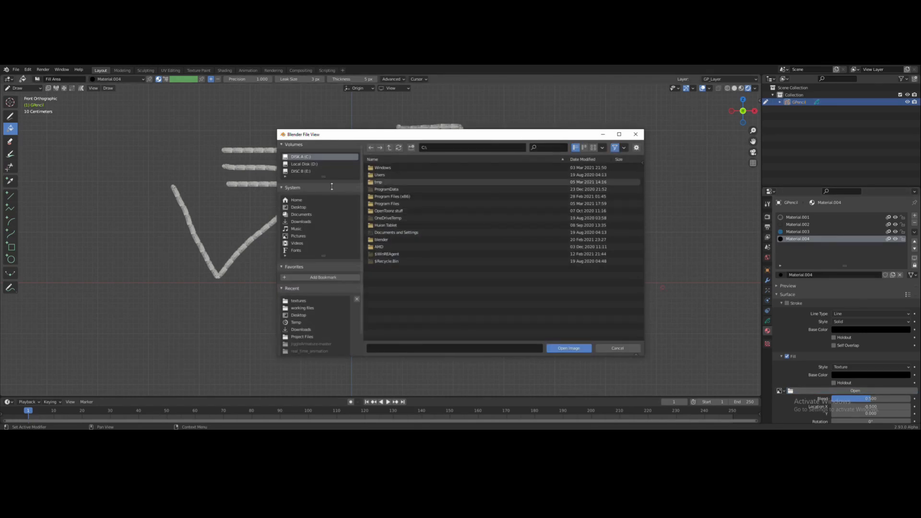